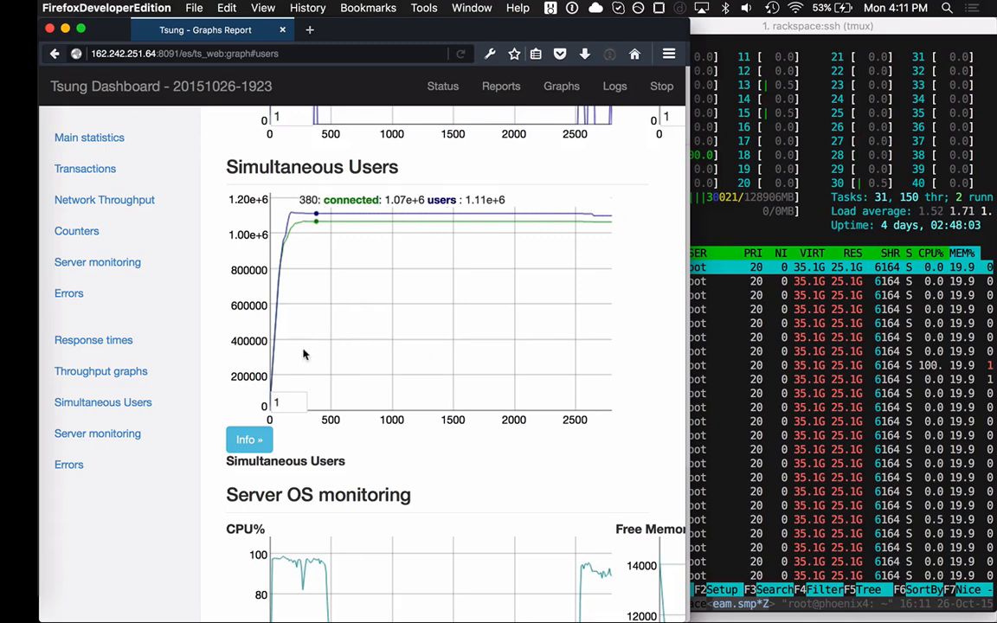
pyautogui.moveTo(322, 349)
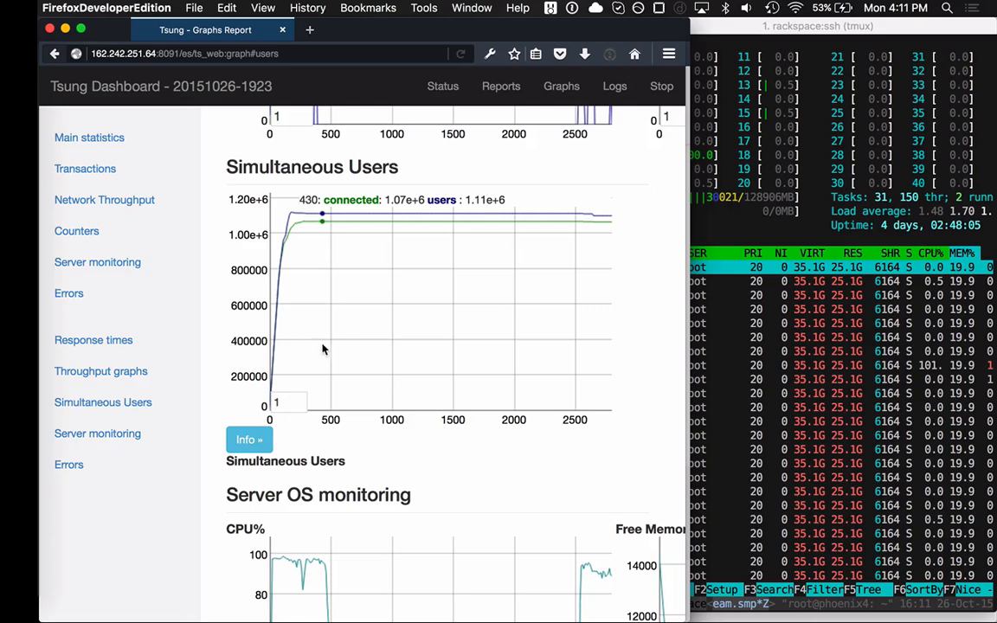
pyautogui.moveTo(379, 336)
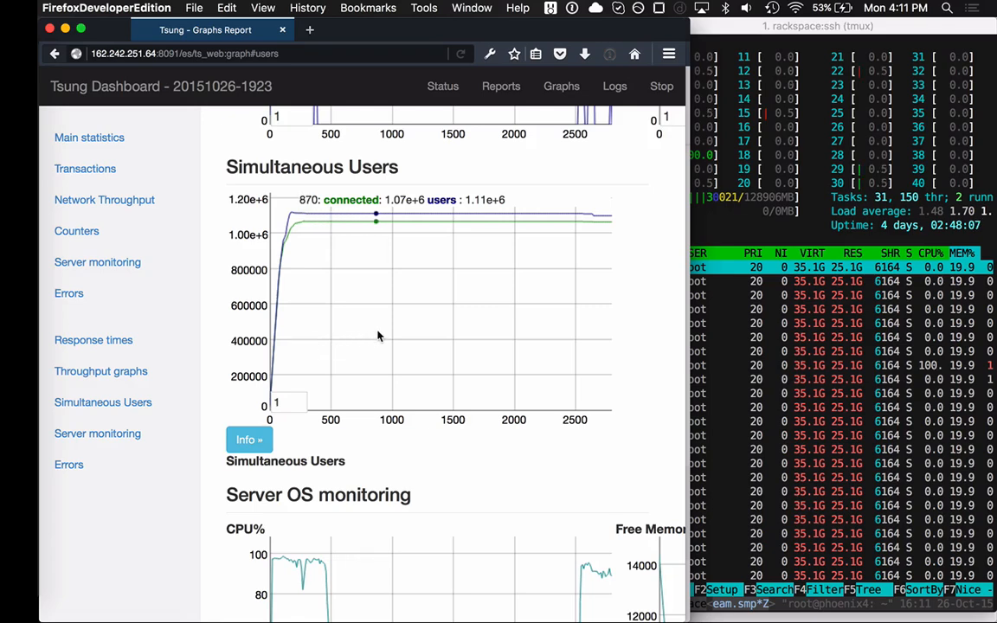
pyautogui.moveTo(391, 332)
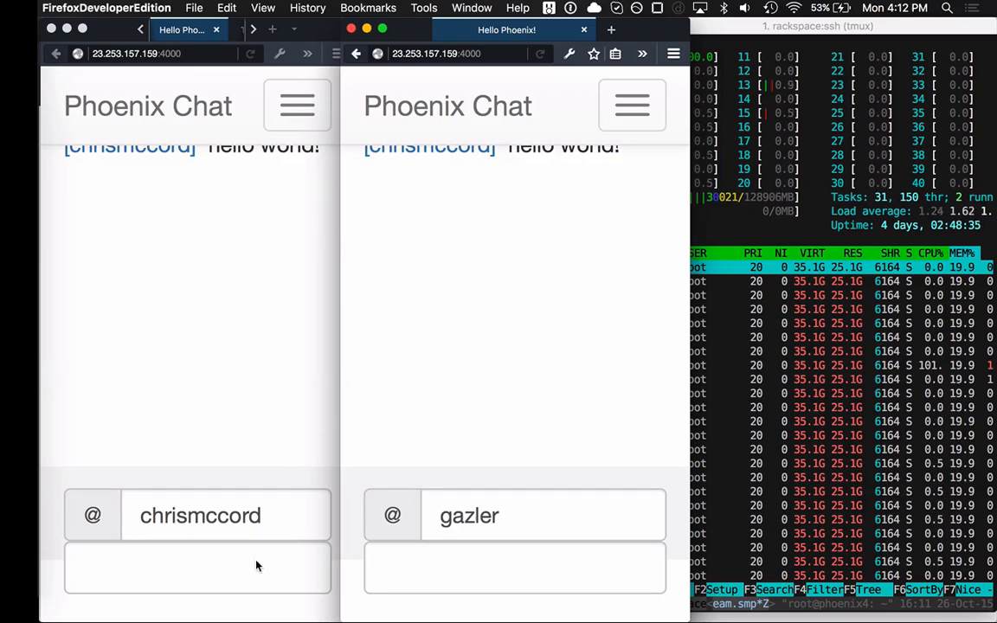
# - Send "hows it going?" from chrismccord's left chat window
pyautogui.write('hows')
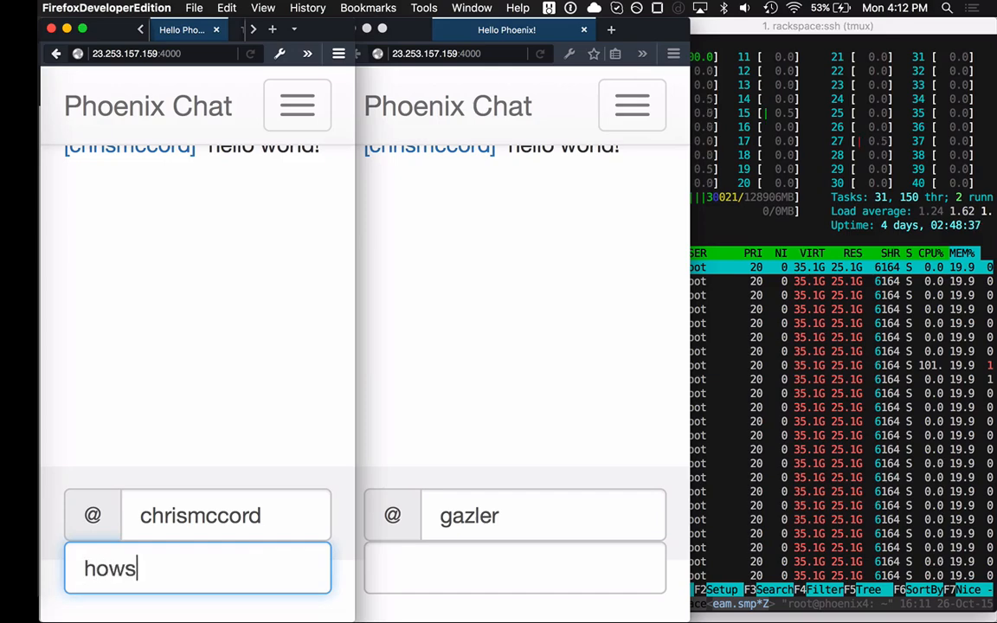
pyautogui.write('it going?')
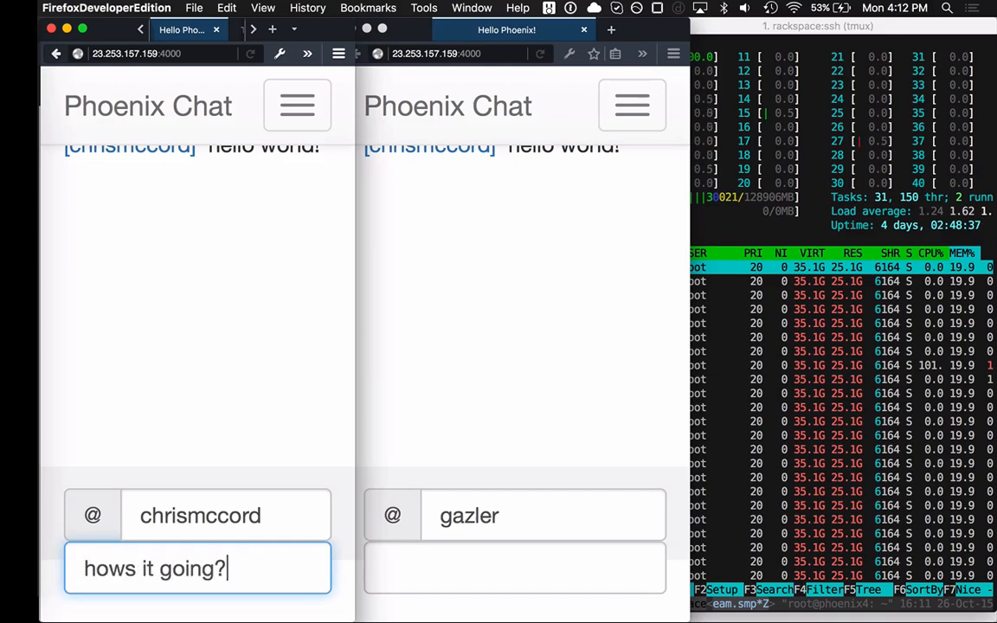
pyautogui.press('Return')
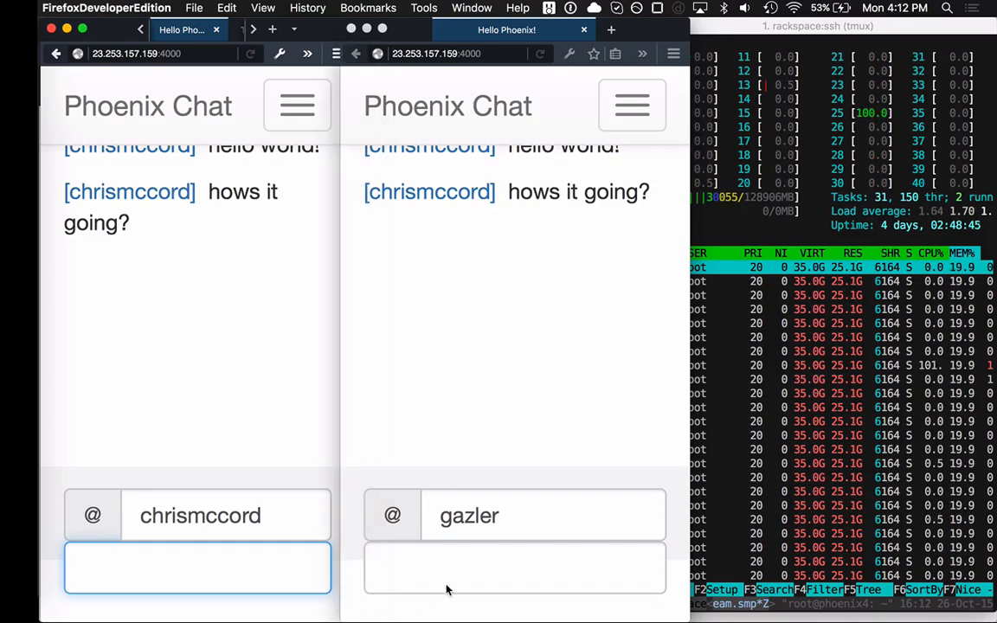
# - Reply "hey!" from gazler's right chat window
pyautogui.click(515, 568)
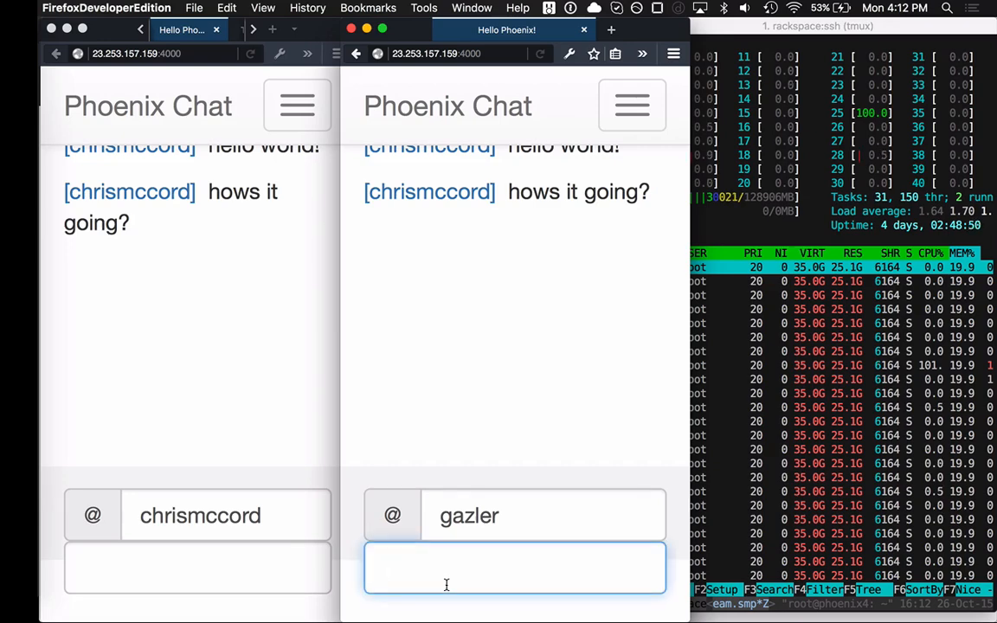
pyautogui.write('hey!')
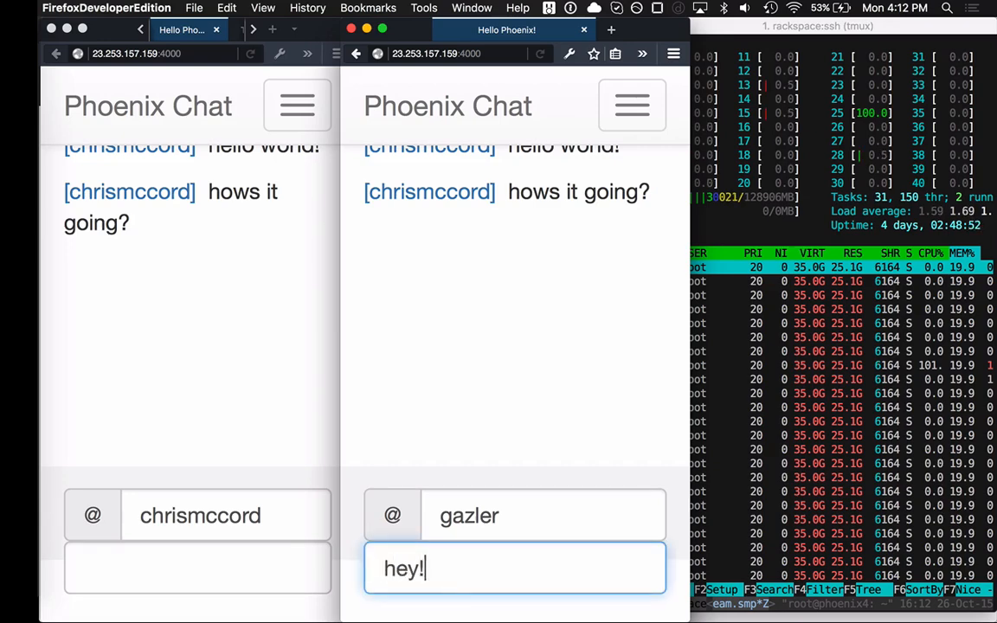
pyautogui.press('Return')
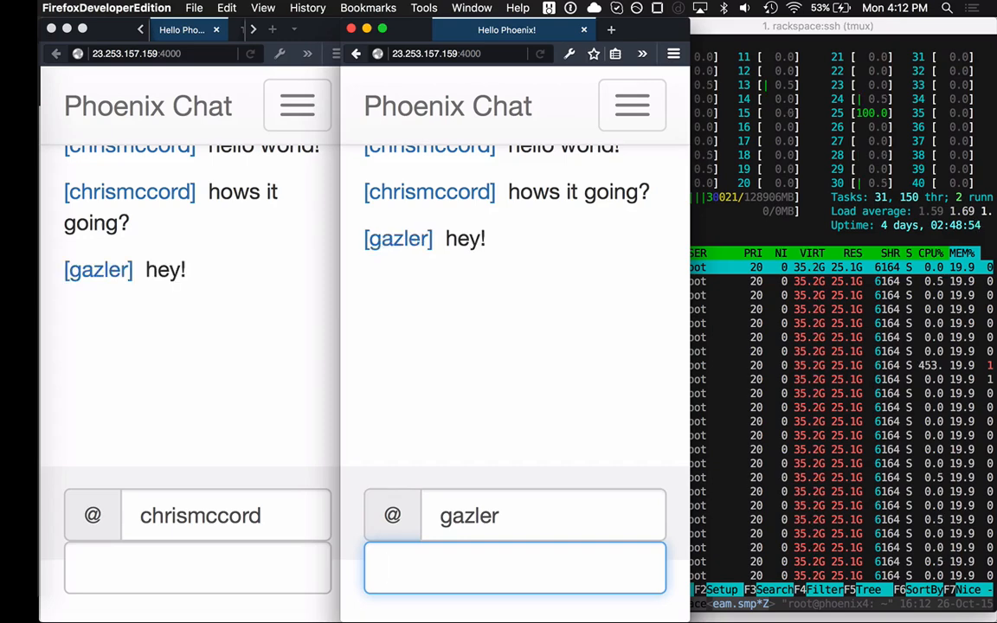